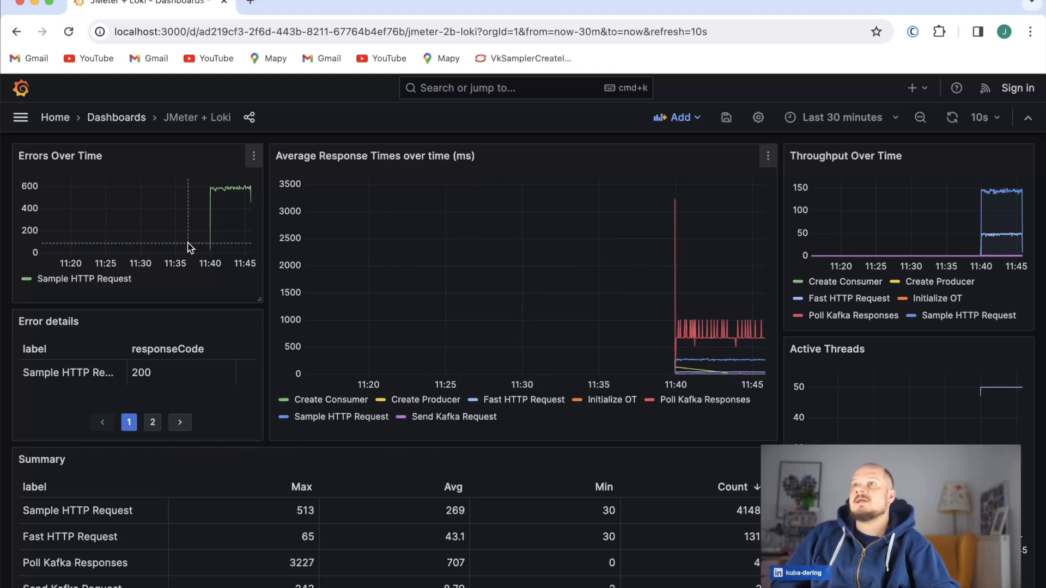
{"action": "mouse_move", "coordinate": [400, 238]}
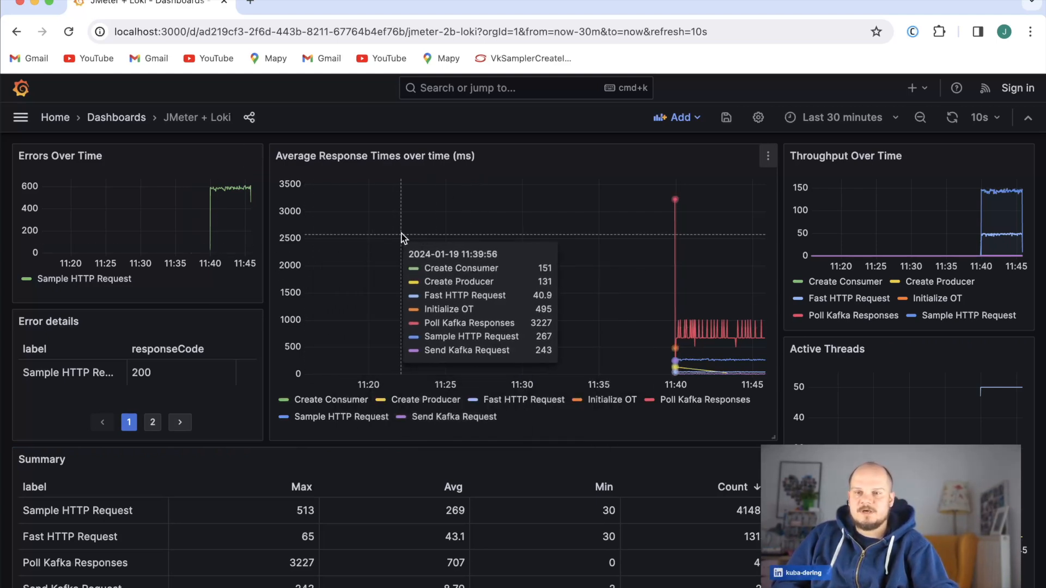
{"action": "mouse_move", "coordinate": [714, 233]}
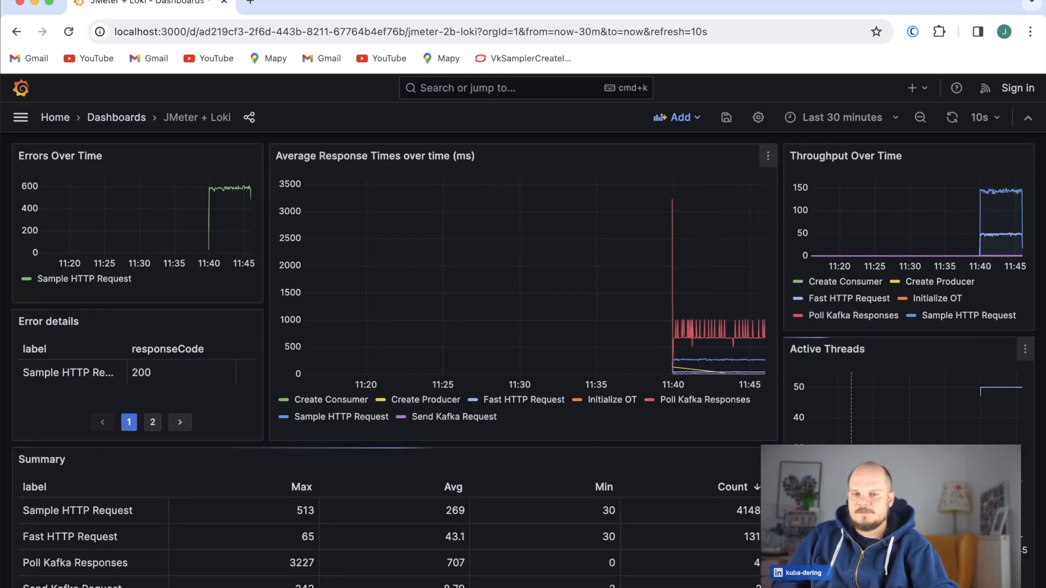
Step: Show page 2 of the Error details table, listing response code 500 for Sample HTTP Request
{"action": "left_click", "coordinate": [151, 422]}
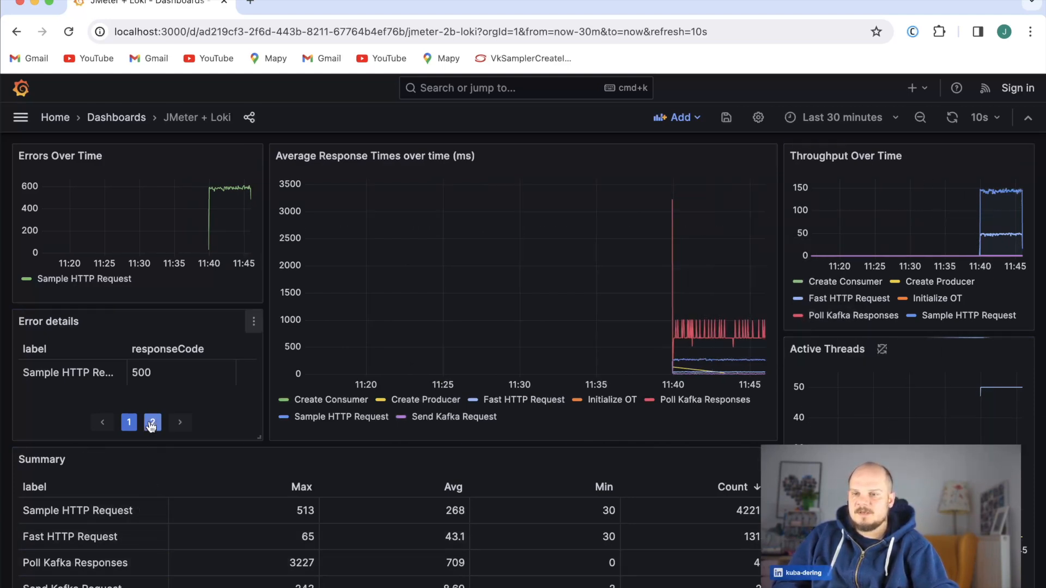
{"action": "left_click", "coordinate": [152, 421]}
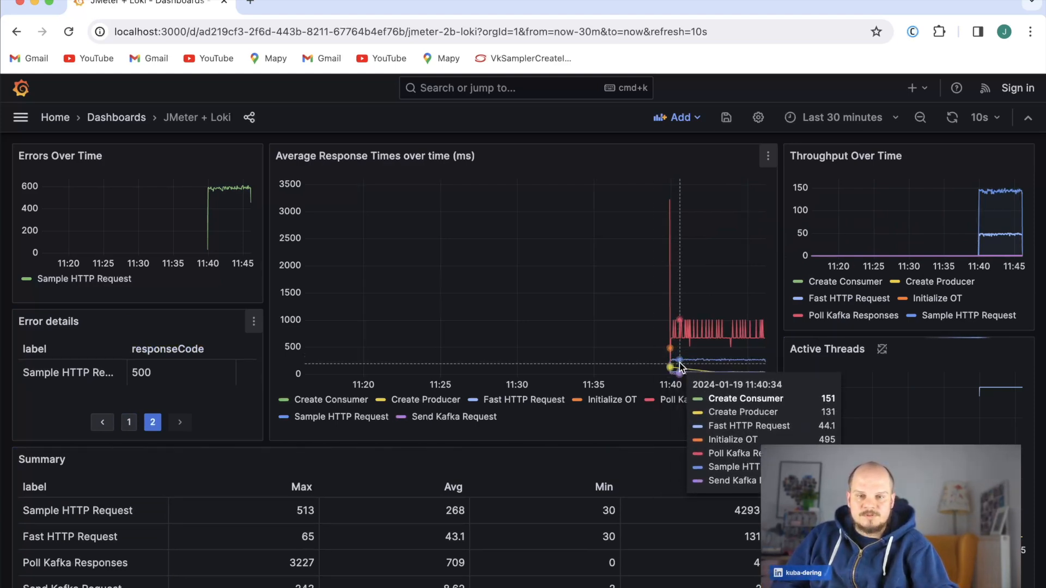
{"action": "mouse_move", "coordinate": [548, 400]}
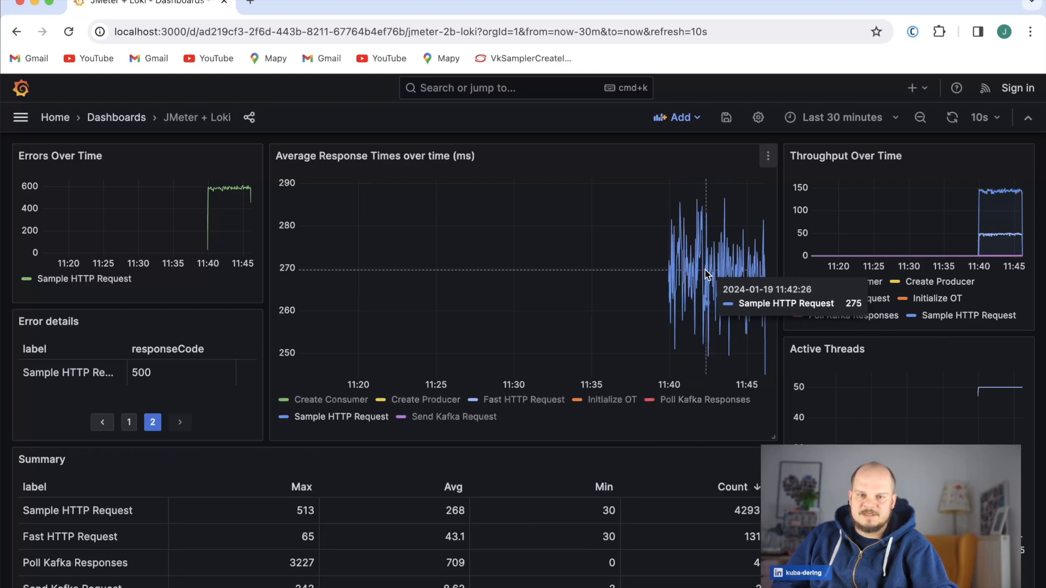
{"action": "mouse_move", "coordinate": [732, 281]}
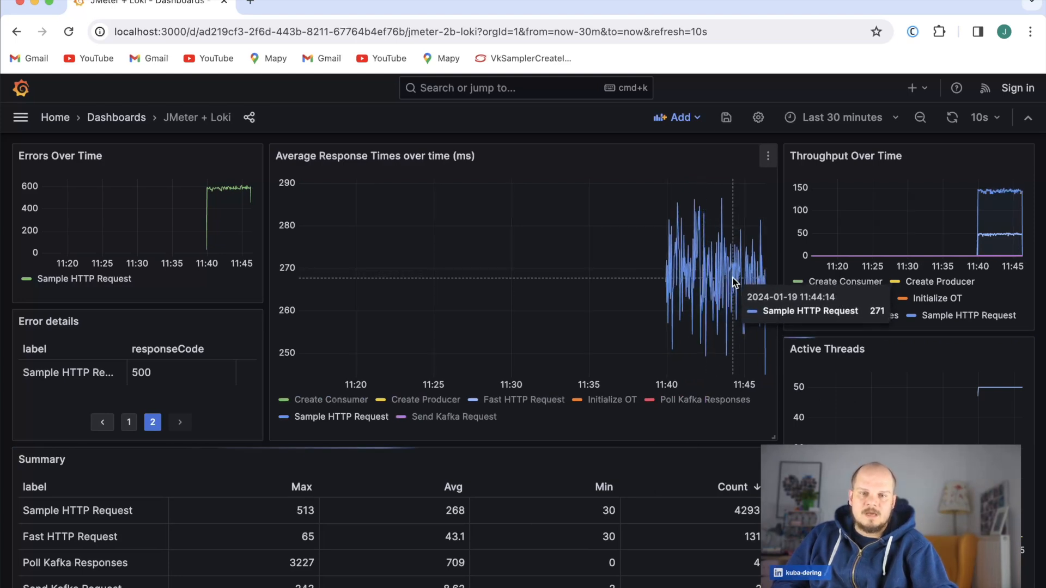
{"action": "mouse_move", "coordinate": [714, 283]}
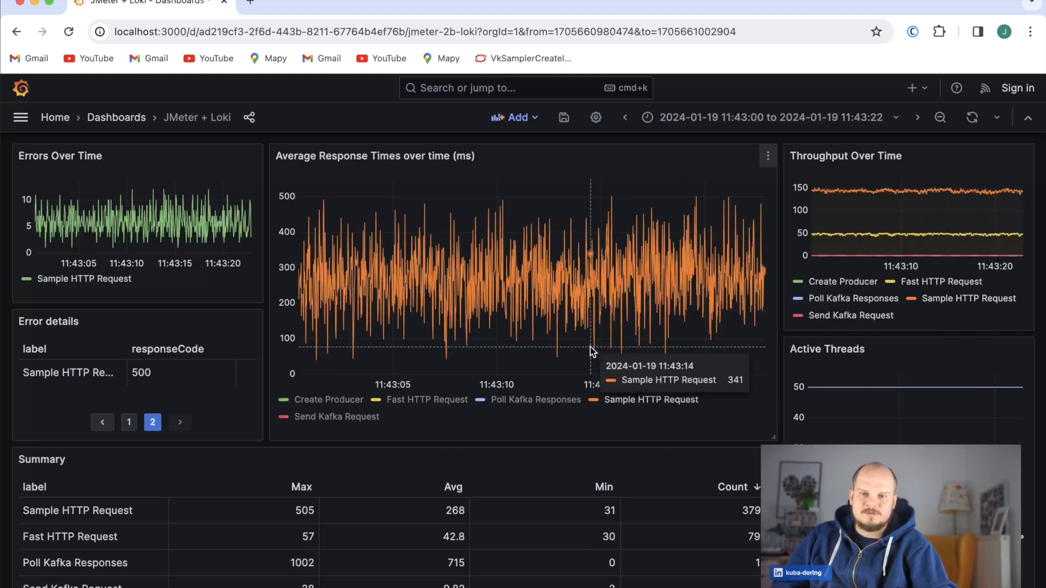
{"action": "mouse_move", "coordinate": [525, 300]}
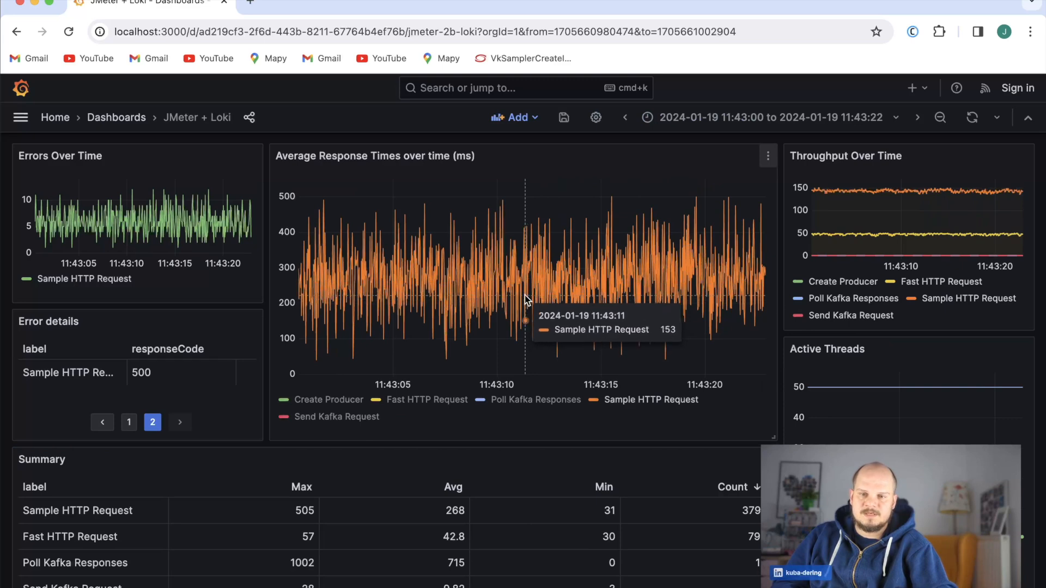
{"action": "mouse_move", "coordinate": [541, 296]}
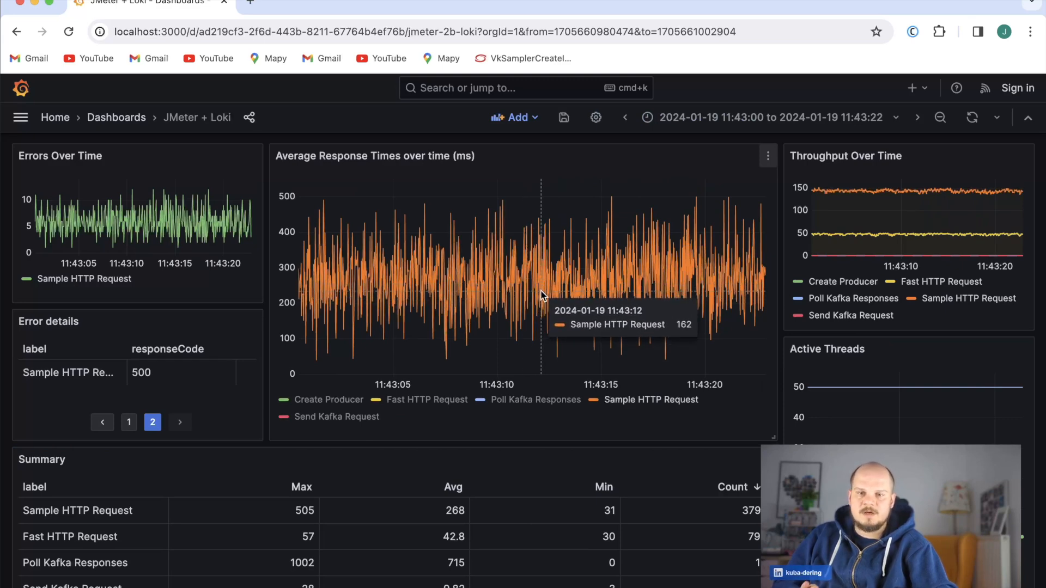
{"action": "mouse_move", "coordinate": [541, 302]}
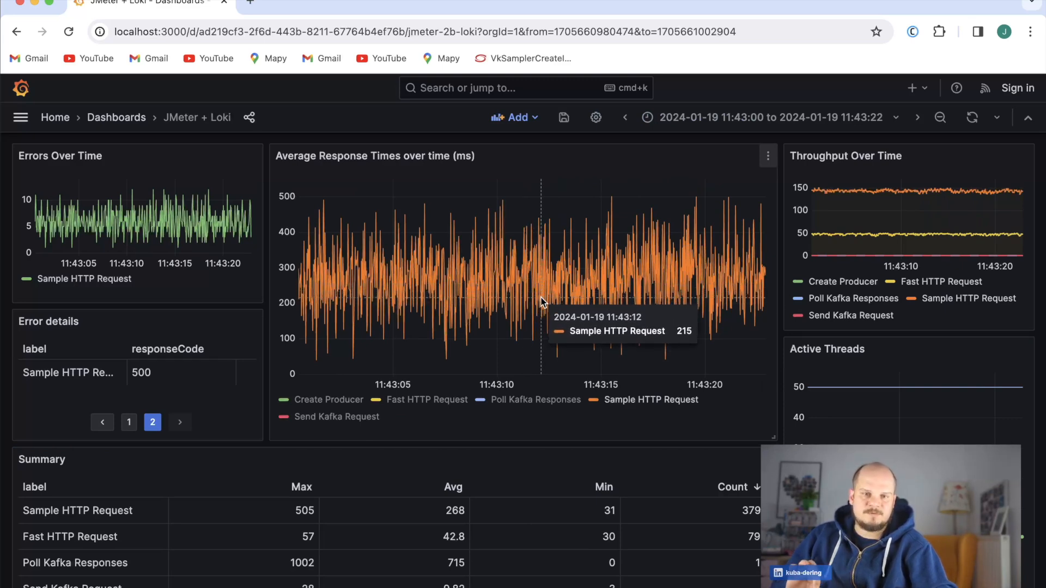
{"action": "mouse_move", "coordinate": [520, 316]}
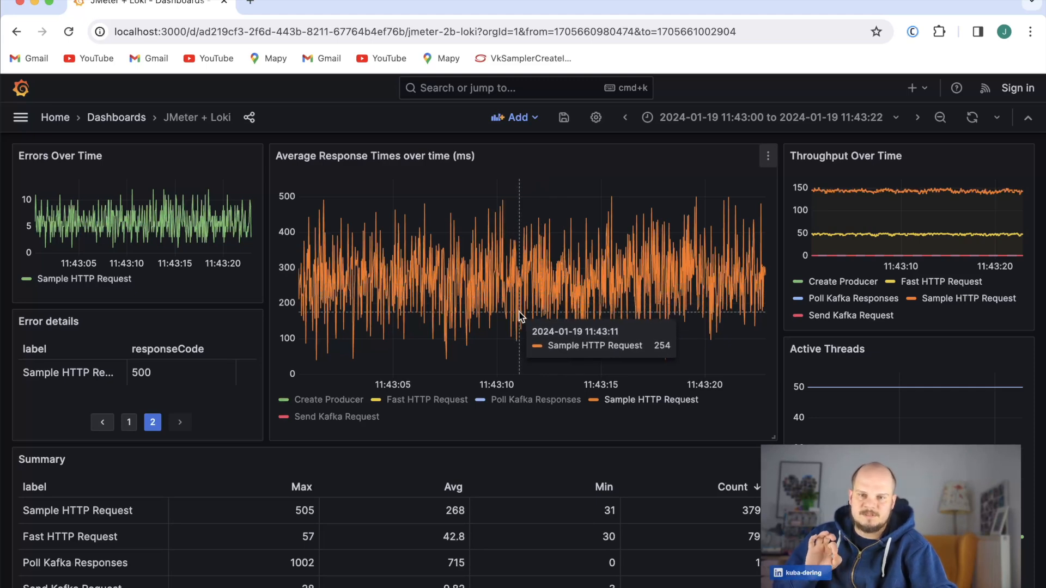
{"action": "mouse_move", "coordinate": [516, 314]}
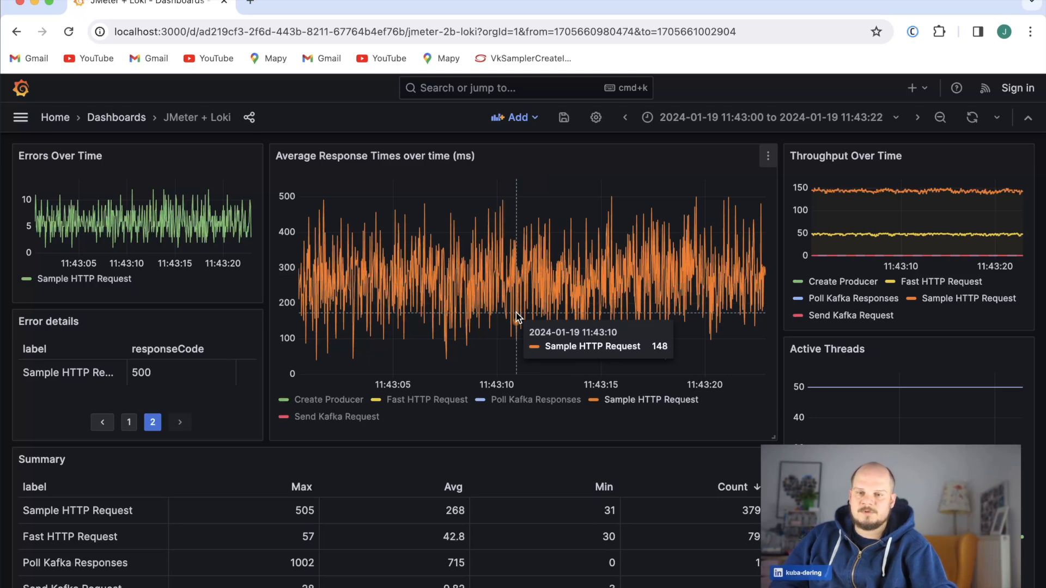
Step: Bring up the context menu for a Sample HTTP Request point in the 11:43:00–11:43:22 window
{"action": "left_click", "coordinate": [516, 317]}
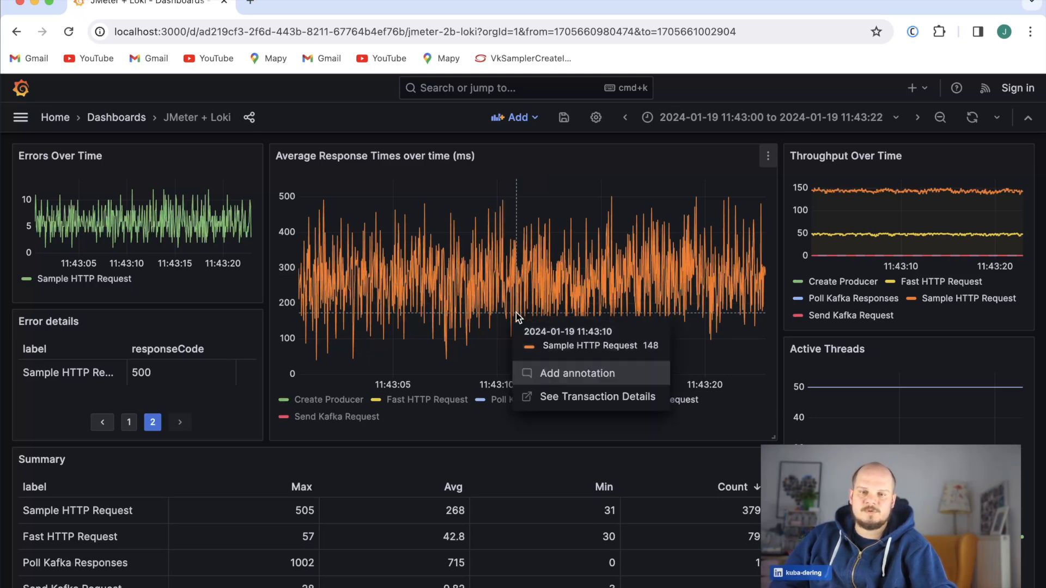
{"action": "mouse_move", "coordinate": [585, 405]}
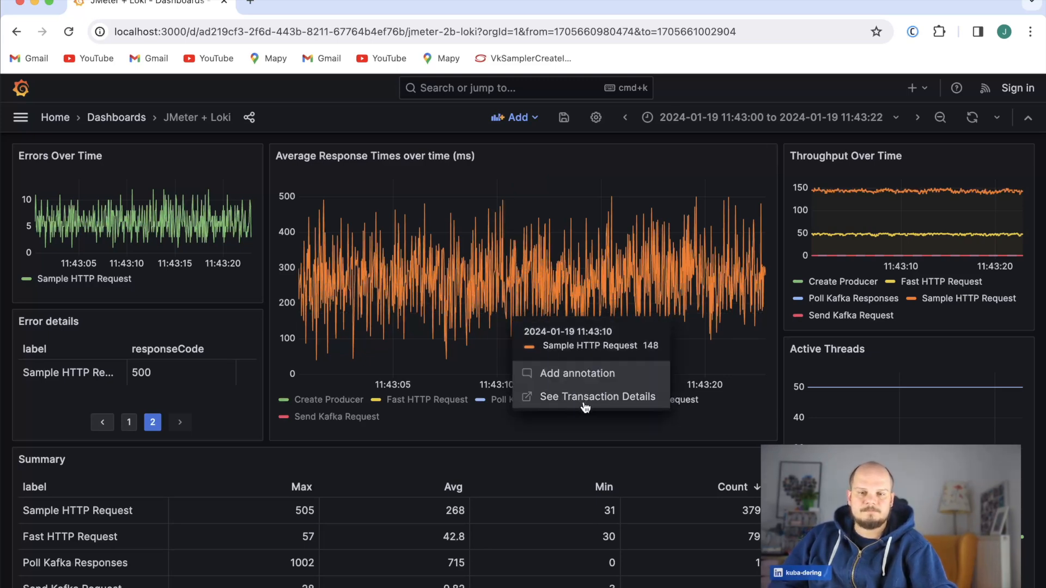
Step: Review the JMeter + Tempo transaction details for Sample HTTP Request, then return to the JMeter + Loki dashboard
{"action": "left_click", "coordinate": [596, 396]}
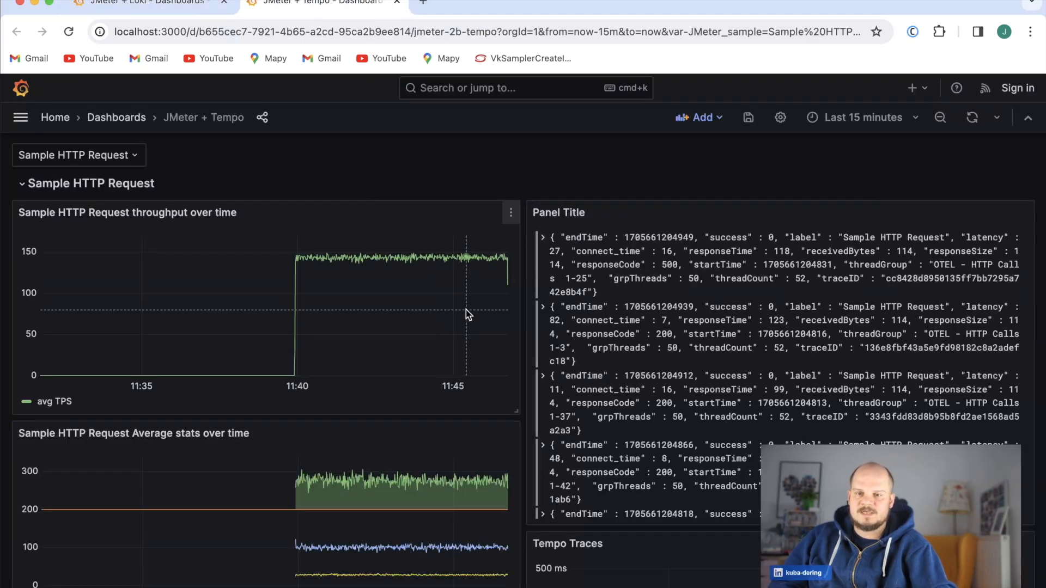
{"action": "mouse_move", "coordinate": [374, 534]}
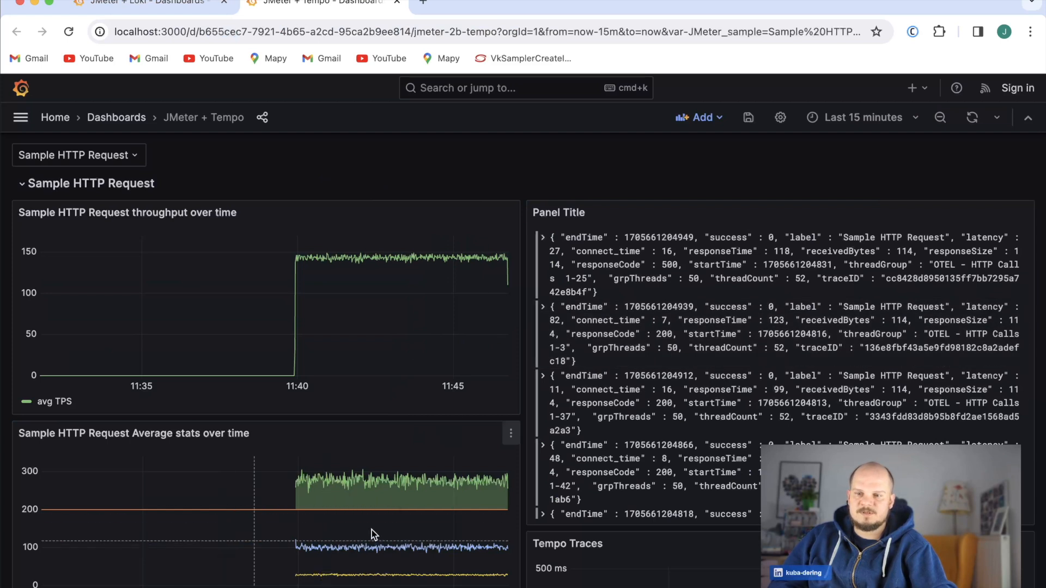
{"action": "mouse_move", "coordinate": [328, 279]}
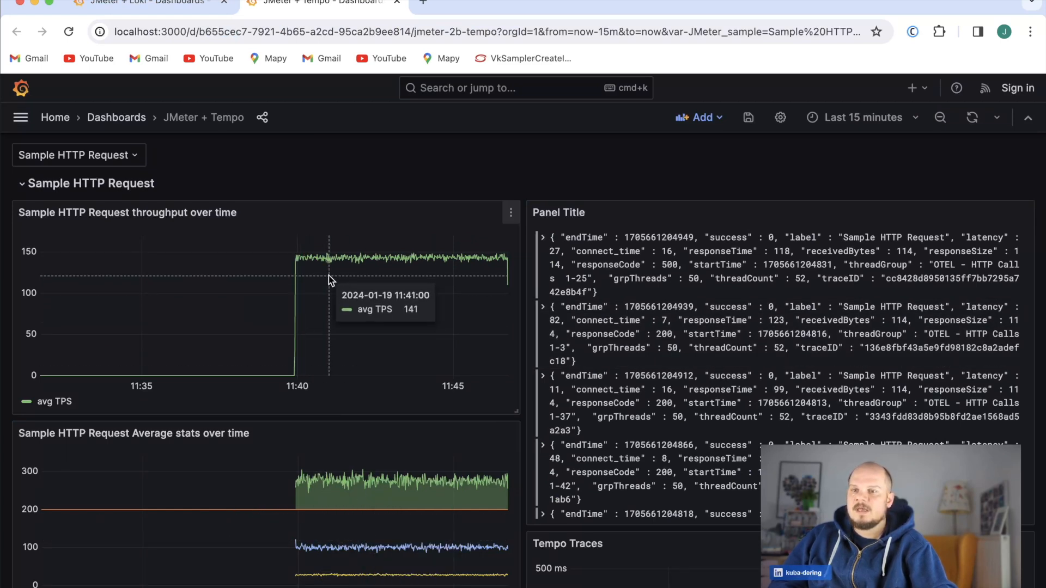
{"action": "mouse_move", "coordinate": [471, 311]}
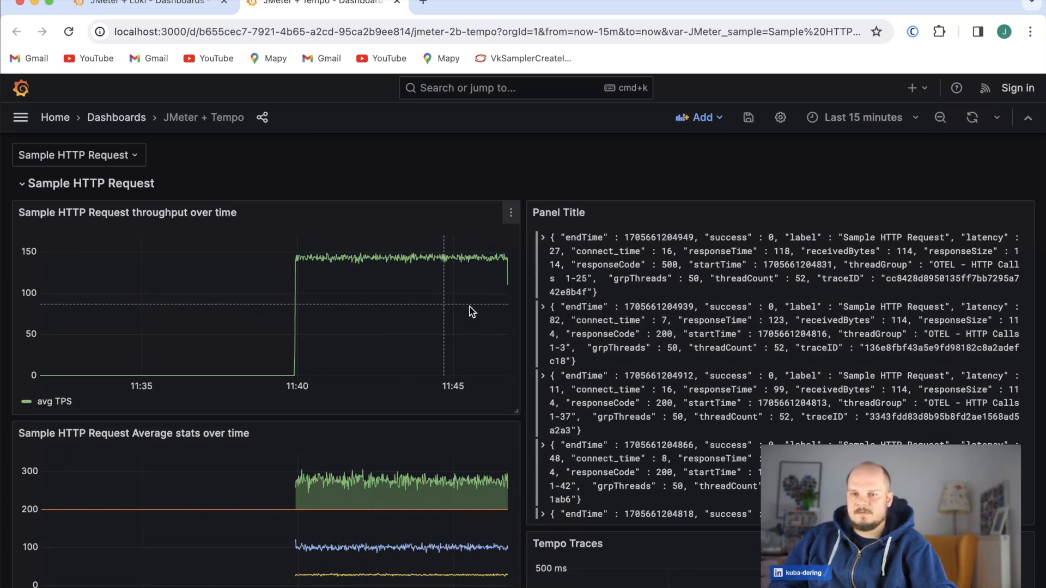
{"action": "mouse_move", "coordinate": [364, 484]}
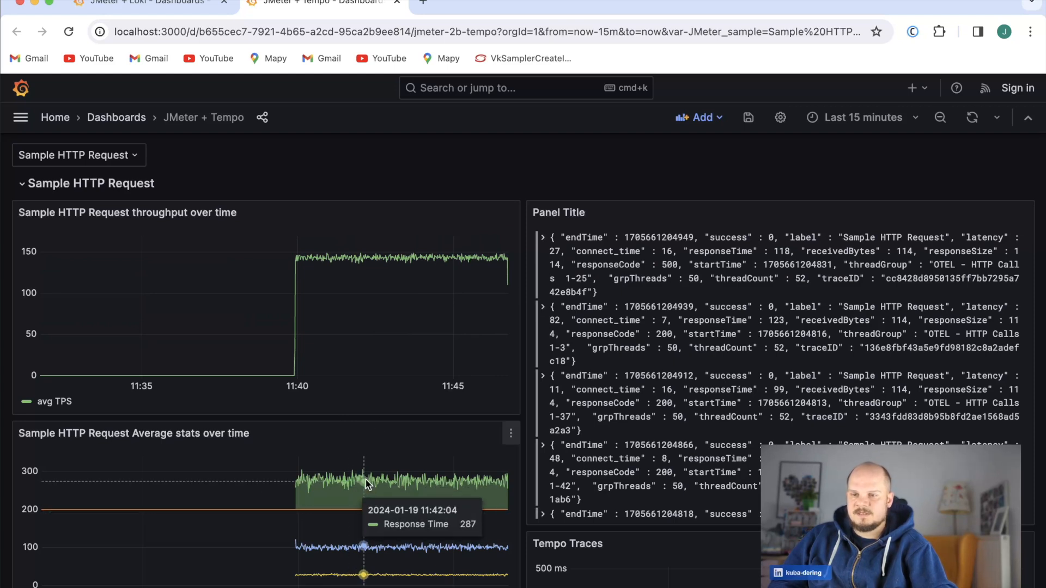
{"action": "mouse_move", "coordinate": [370, 533]}
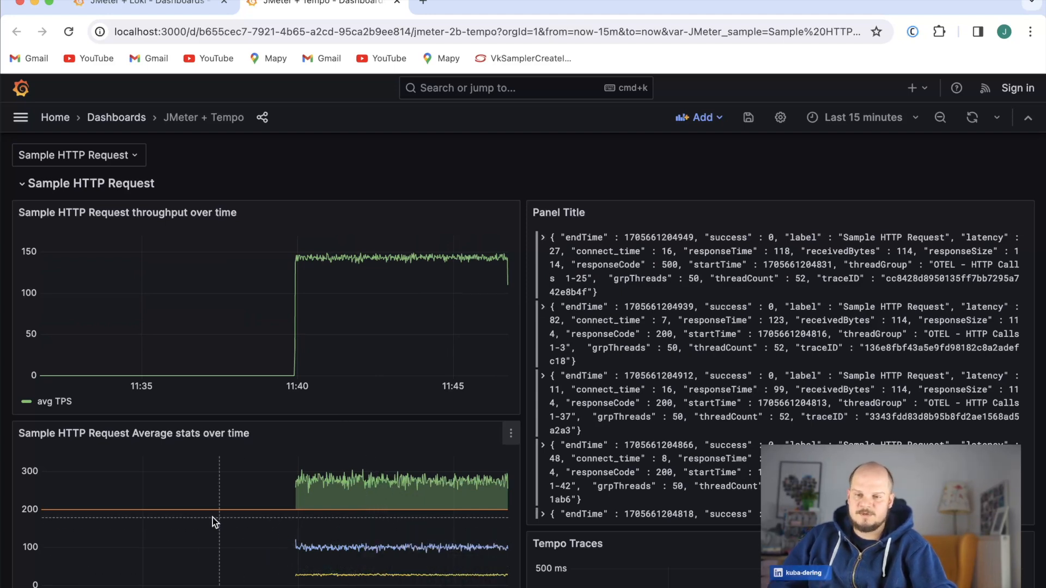
{"action": "mouse_move", "coordinate": [406, 534]}
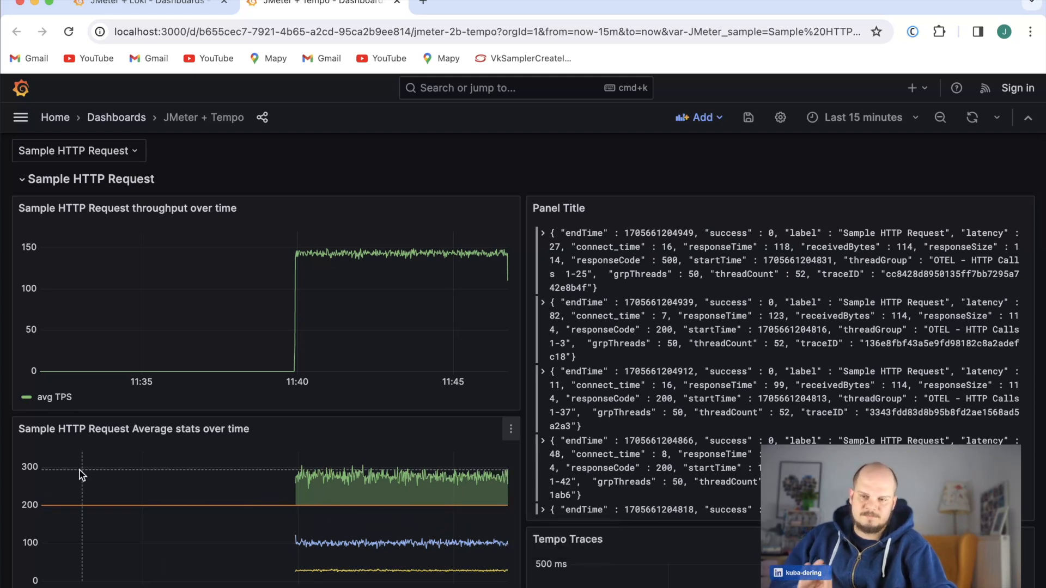
{"action": "mouse_move", "coordinate": [459, 477]}
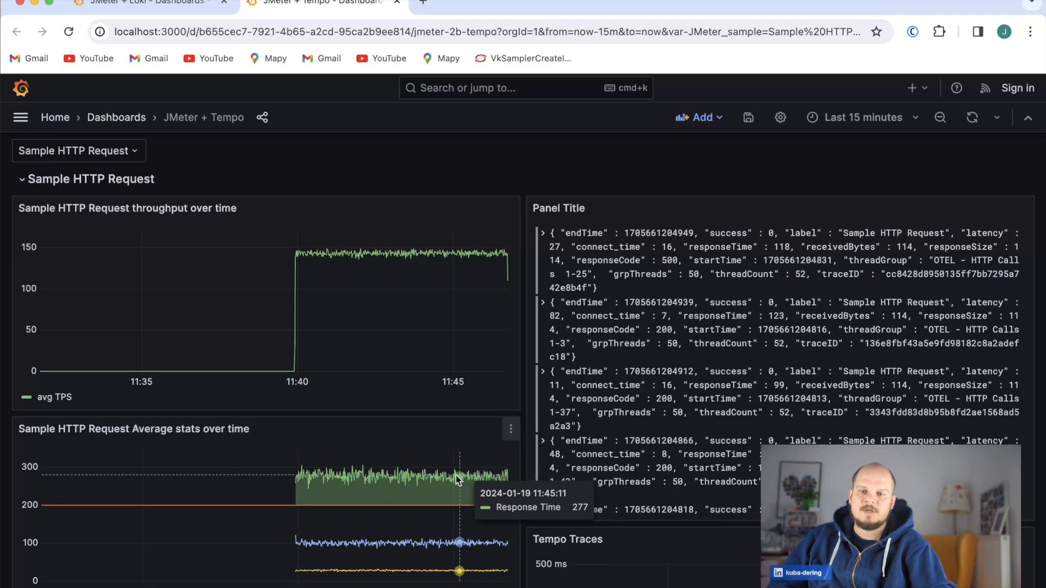
{"action": "scroll", "scroll_direction": "down", "scroll_amount": 3}
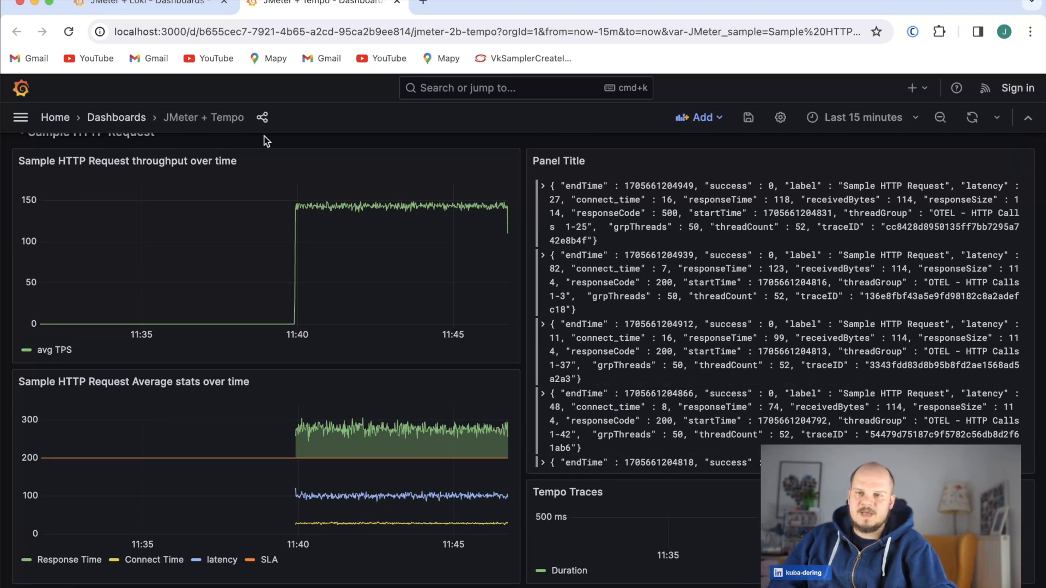
{"action": "left_click", "coordinate": [147, 3]}
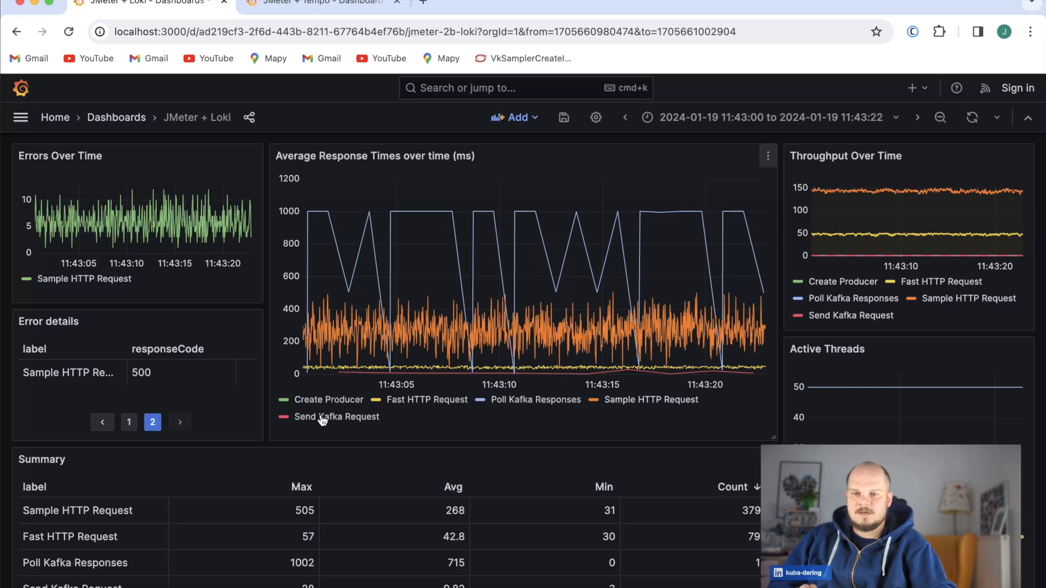
Step: Isolate the Send Kafka Request series and open See Transaction Details for one of its points
{"action": "left_click", "coordinate": [336, 416]}
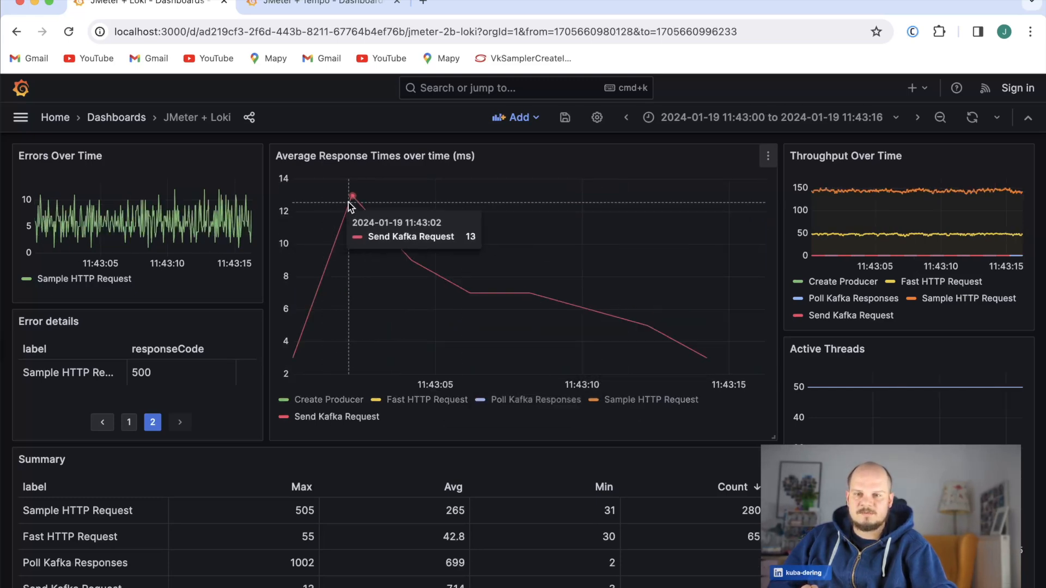
{"action": "left_click", "coordinate": [352, 198]}
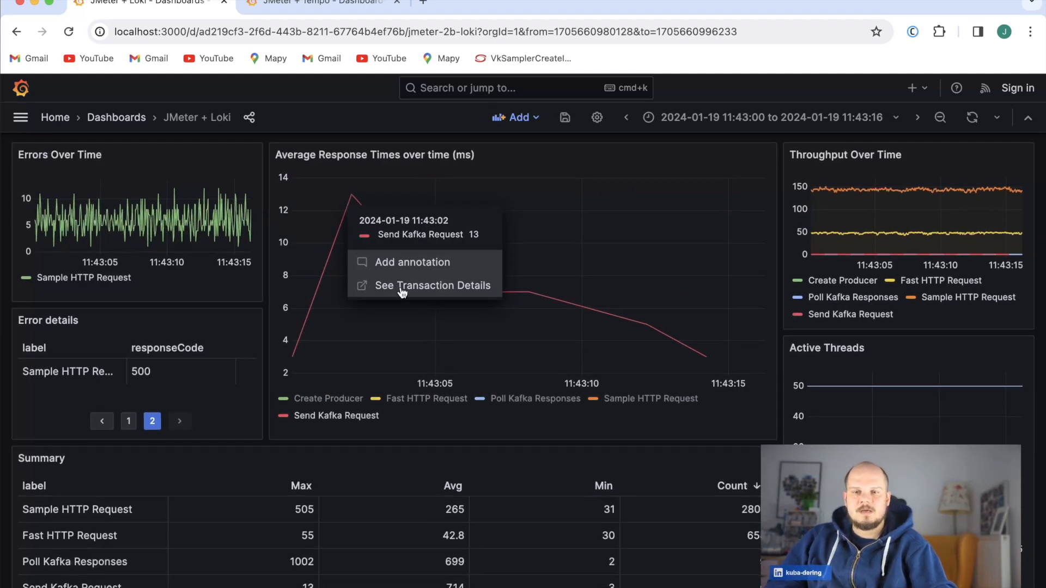
{"action": "left_click", "coordinate": [432, 286]}
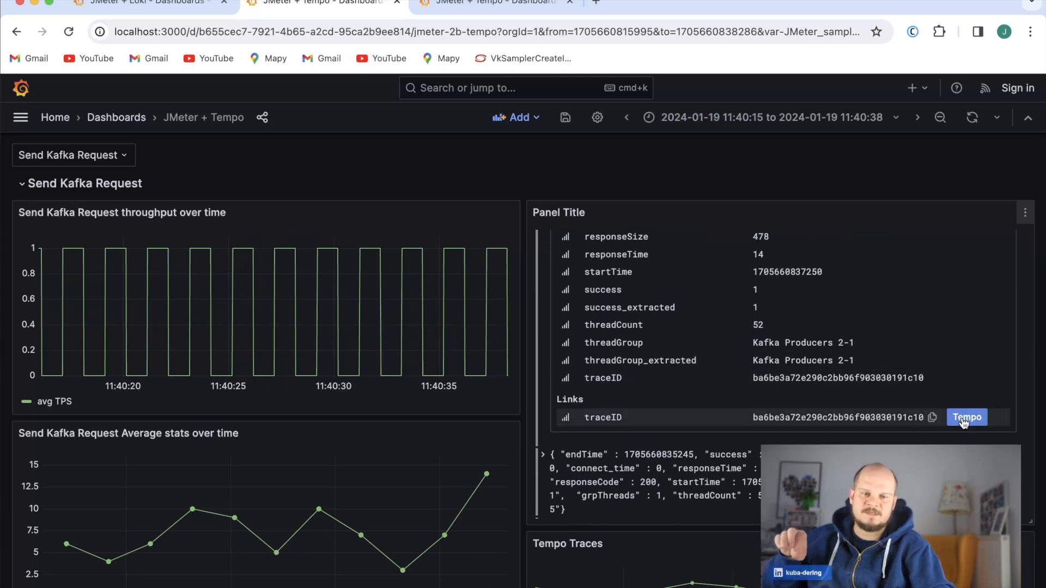
Step: Follow the traceID Tempo link to show the Send Kafka Request trace with its 5 spans in Explore
{"action": "left_click", "coordinate": [966, 417]}
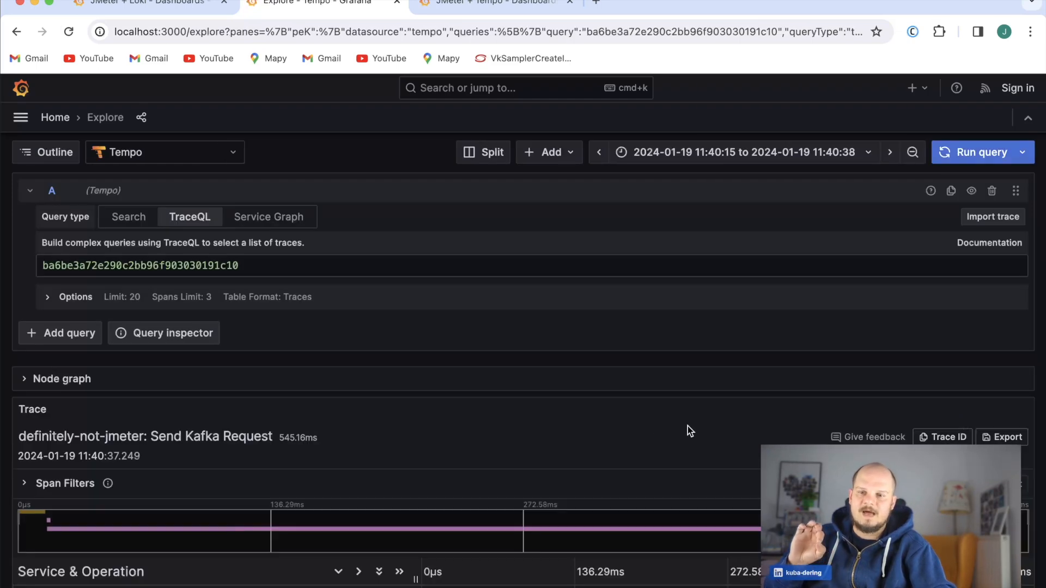
{"action": "scroll", "scroll_direction": "down", "scroll_amount": 3}
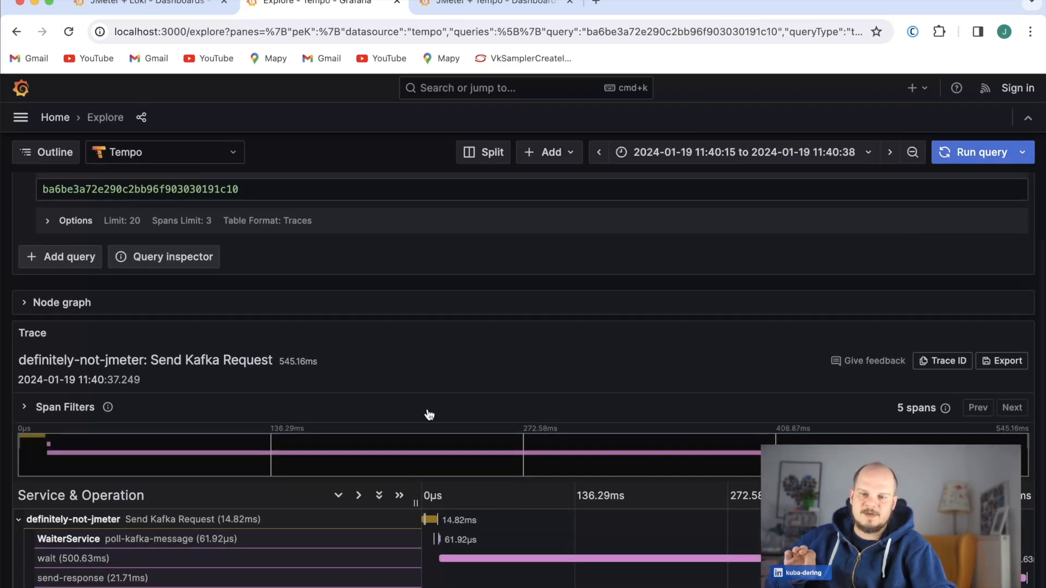
{"action": "mouse_move", "coordinate": [433, 528]}
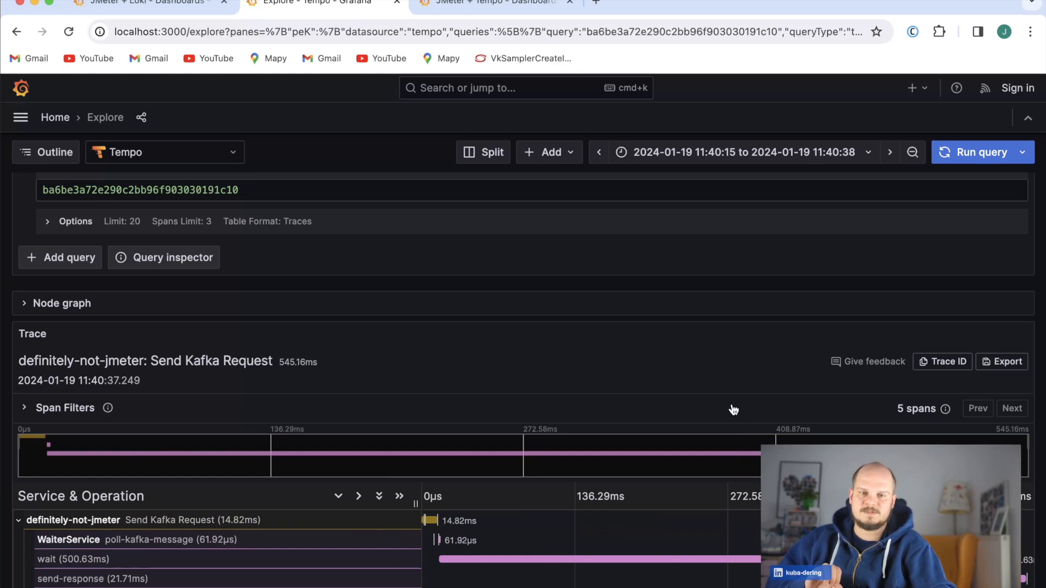
{"action": "mouse_move", "coordinate": [669, 394]}
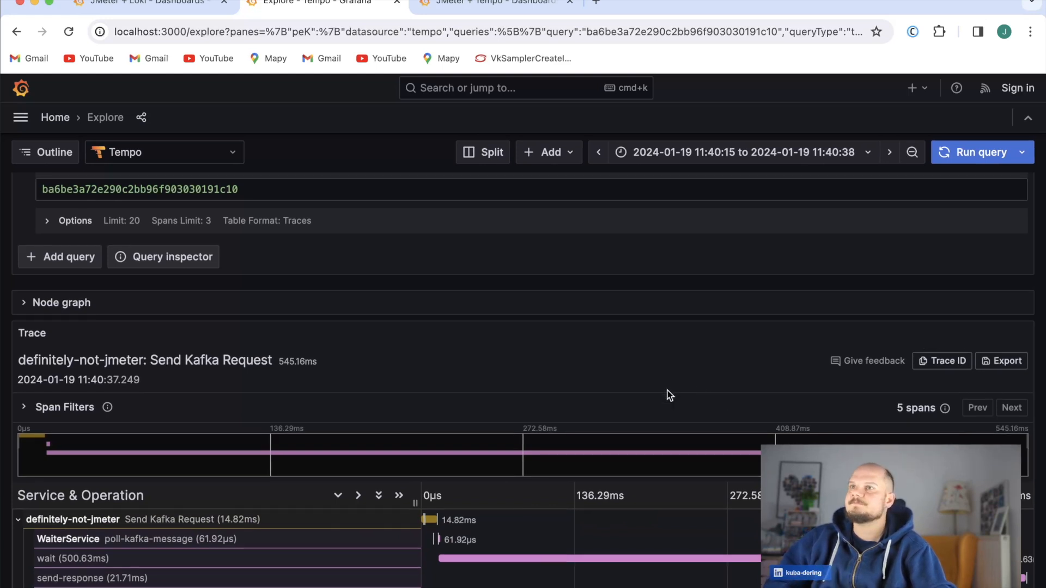